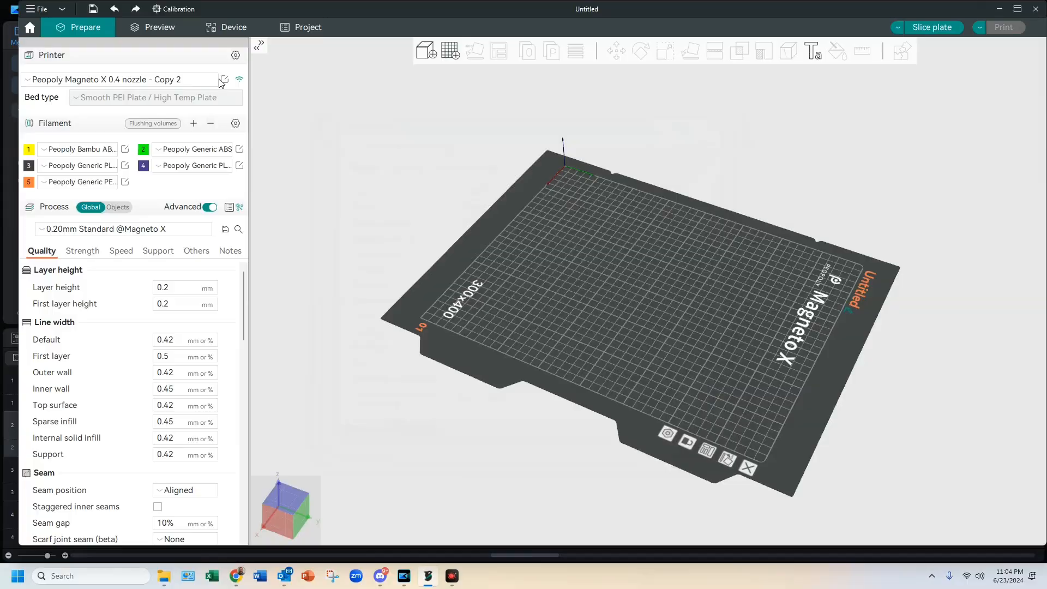
Open the Magneto X printer settings and scroll to the Lancer 35/45/60 mm³/s flow ratings
click(222, 79)
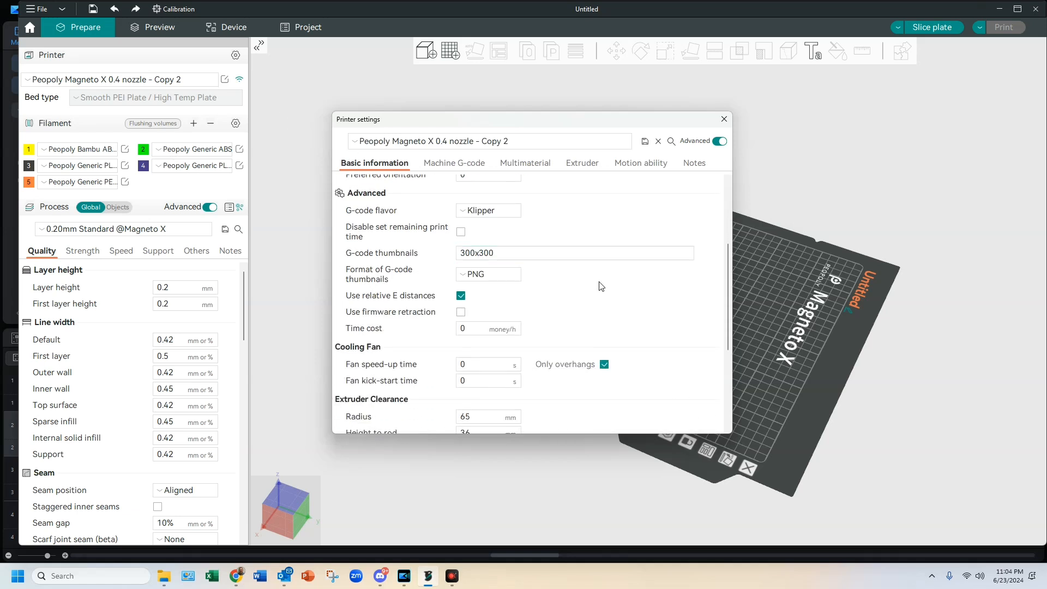
scroll(down, 3)
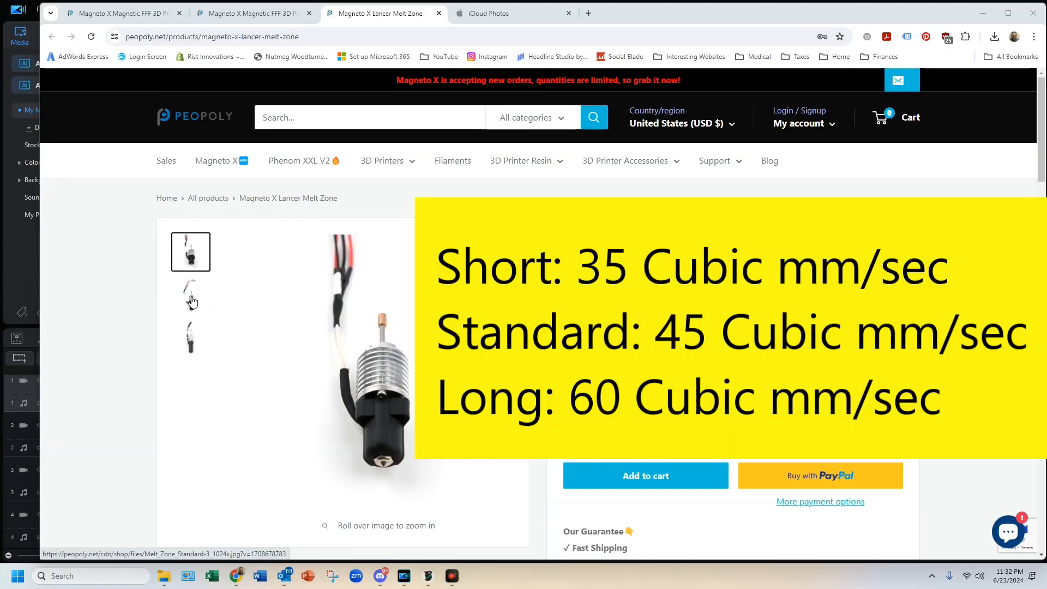
Browse the melt zone photos and scroll to the short, standard and long melt pool descriptions
click(190, 295)
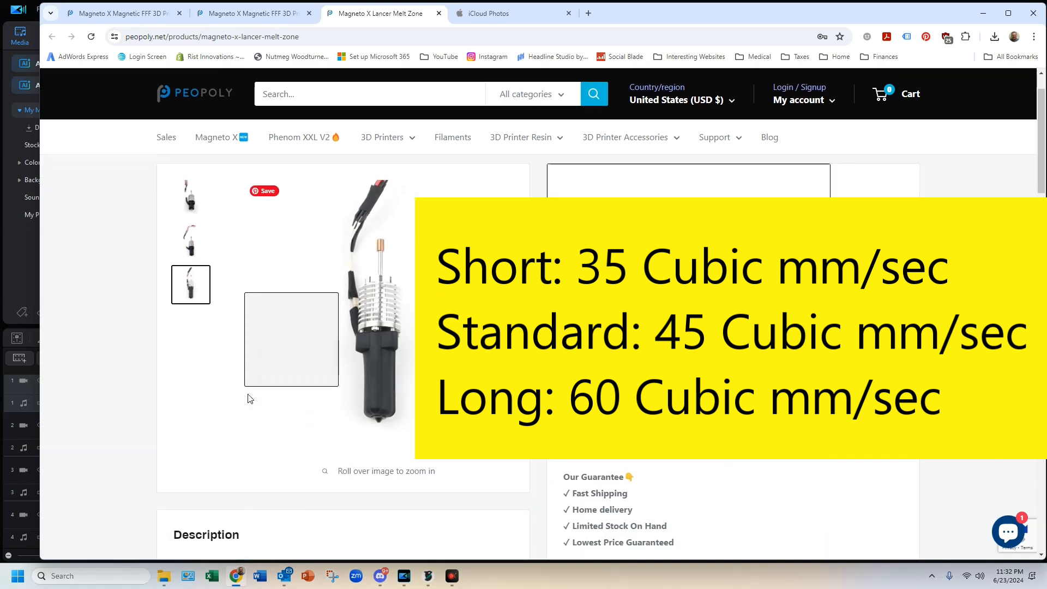
scroll(down, 3)
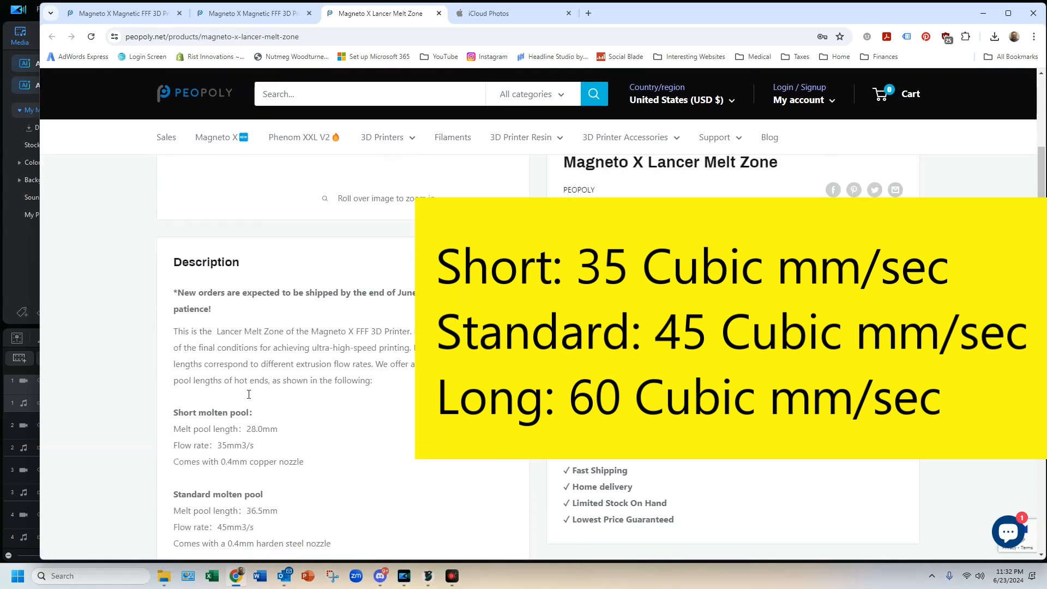
scroll(down, 3)
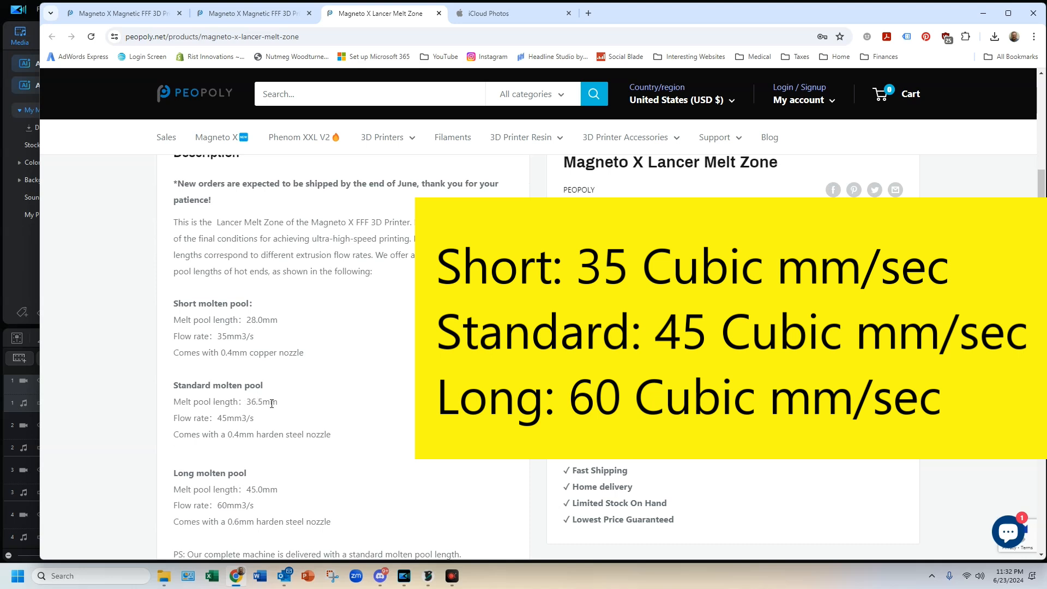
mouse_move(991, 537)
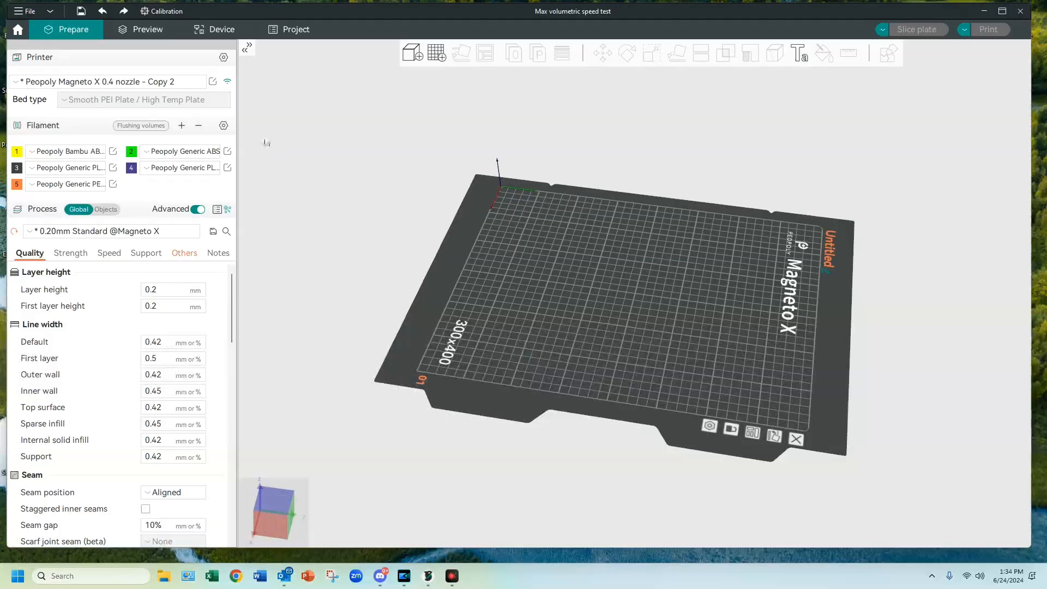
Add a max flowrate test model running 20–60 mm³/s in 0.5 steps
click(163, 11)
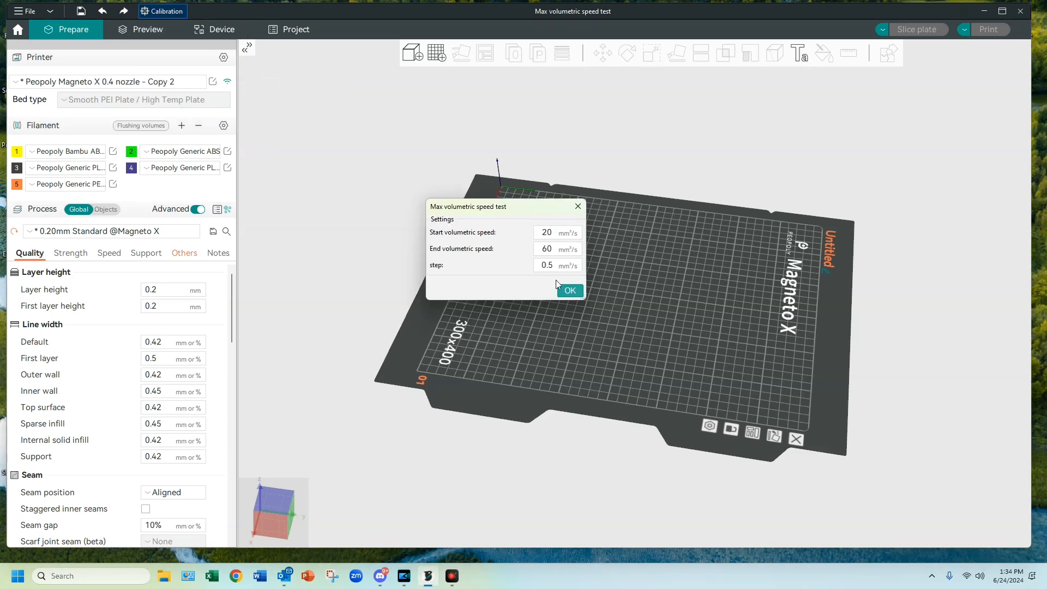
click(570, 291)
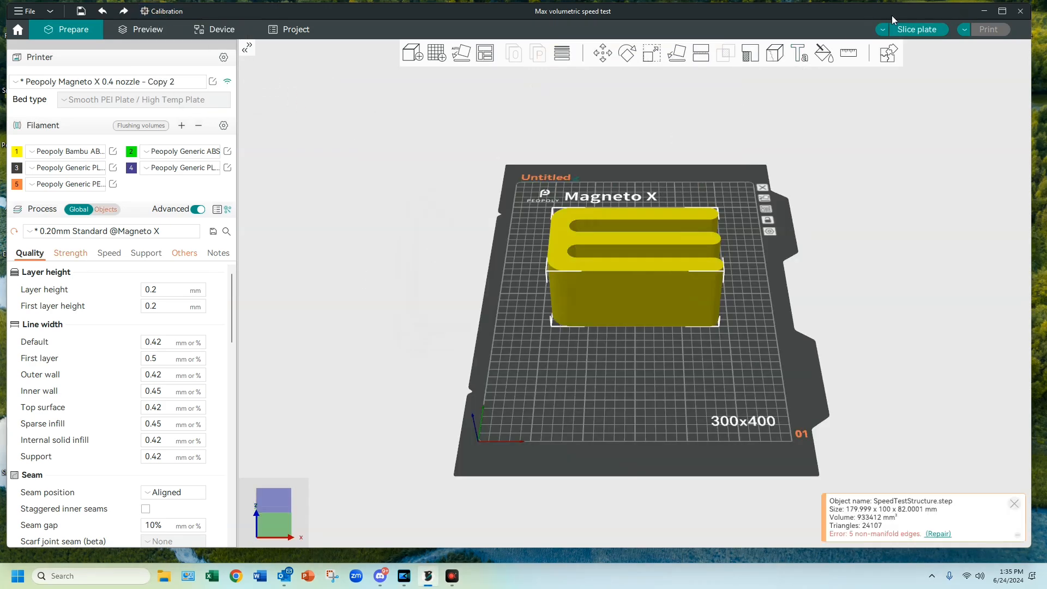
click(148, 29)
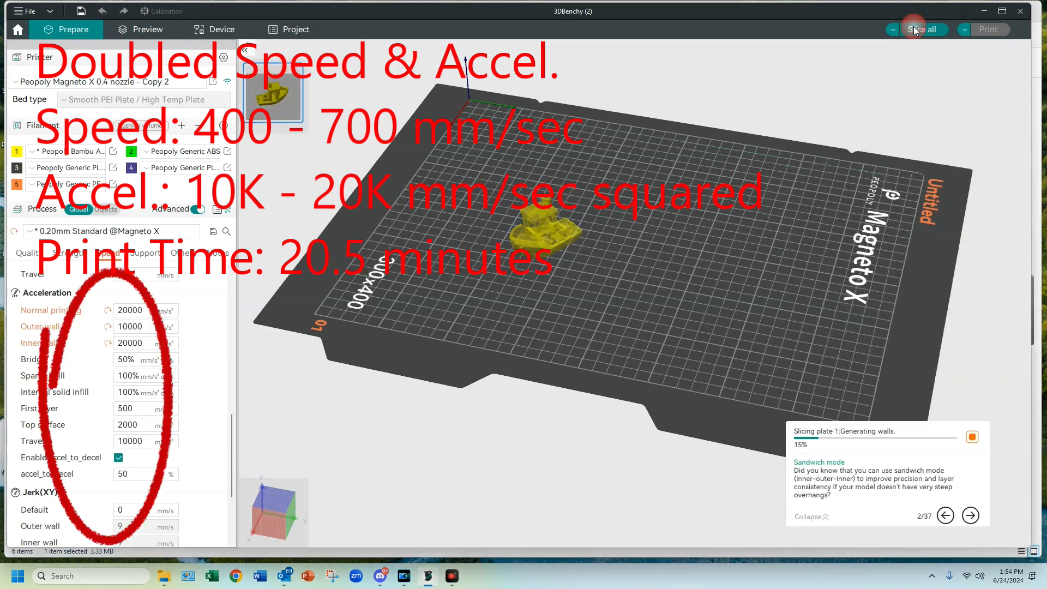
Slice the 3DBenchy with 20000 and 10000 mm/s² accelerations
click(148, 29)
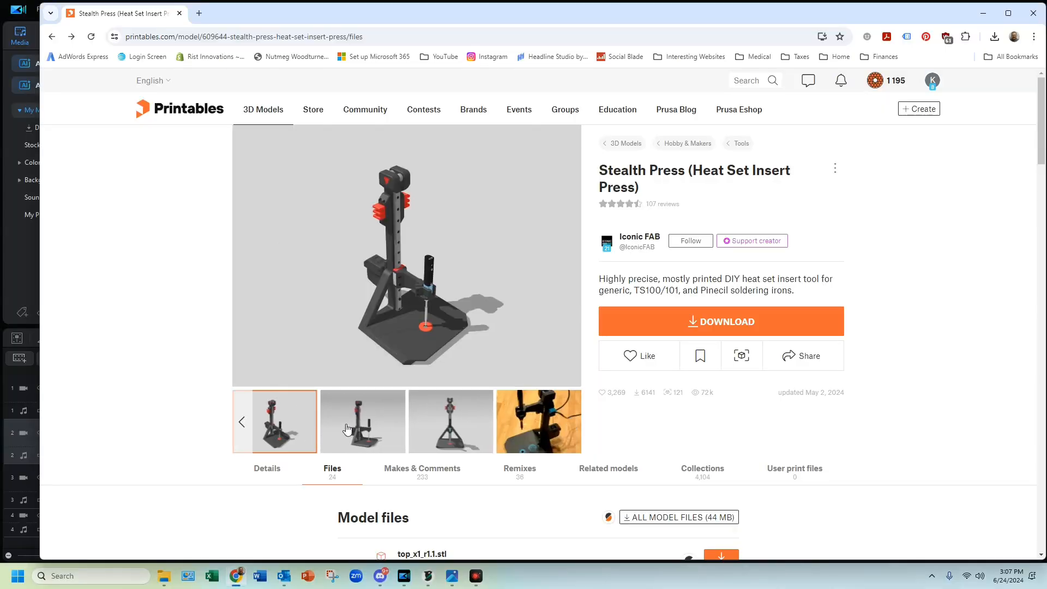
View the Stealth Press in-use photo and scroll the model files list
click(539, 422)
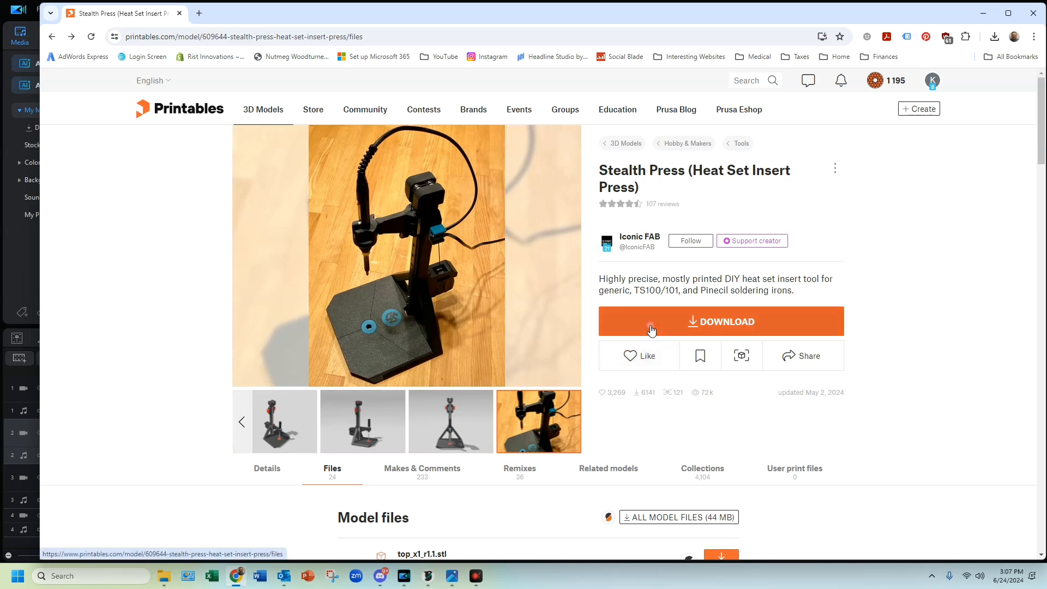
scroll(down, 3)
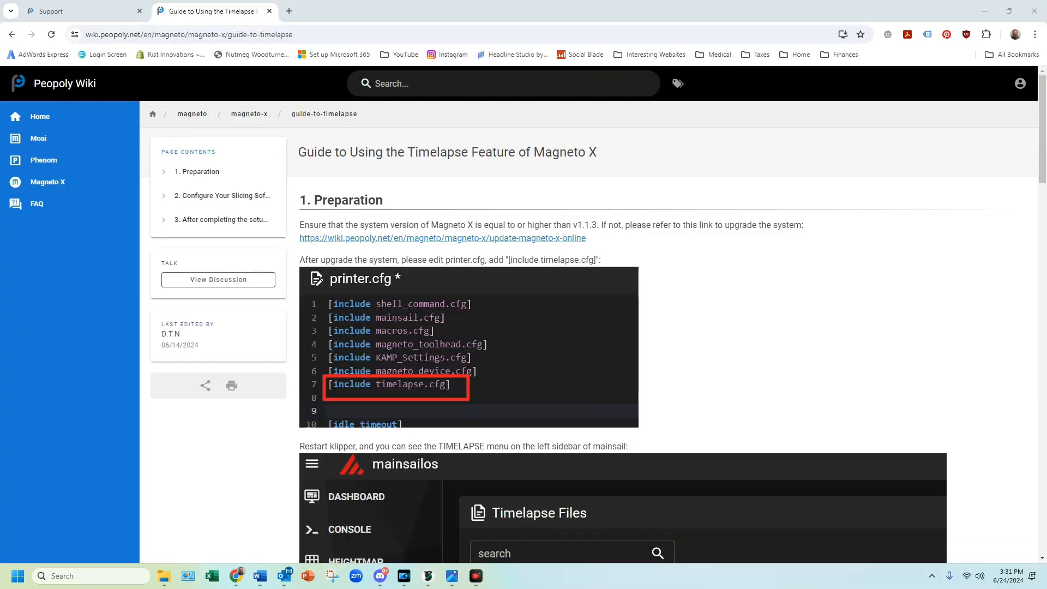
mouse_move(1022, 172)
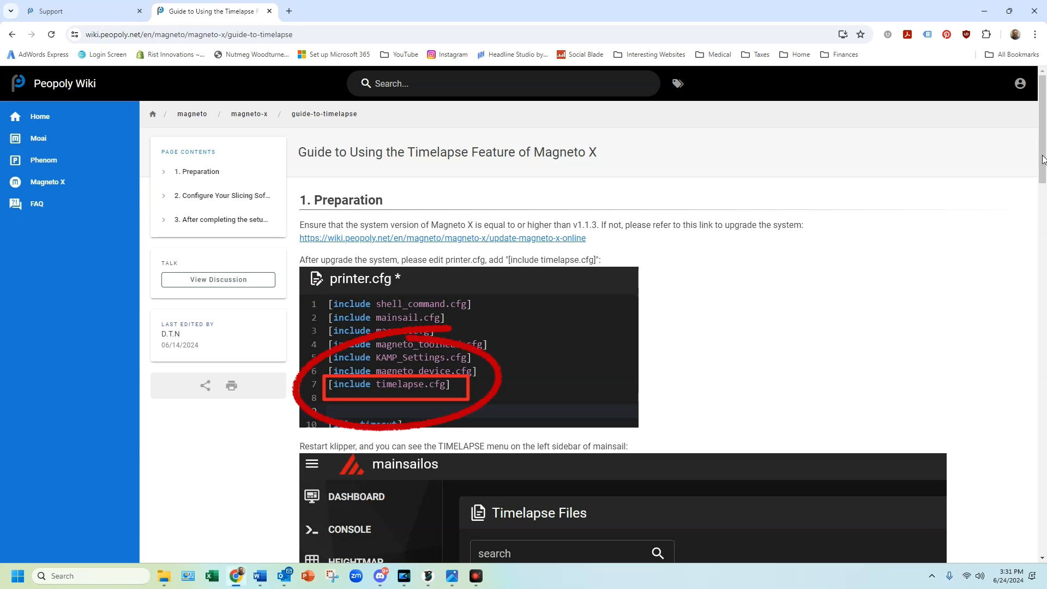
scroll(down, 3)
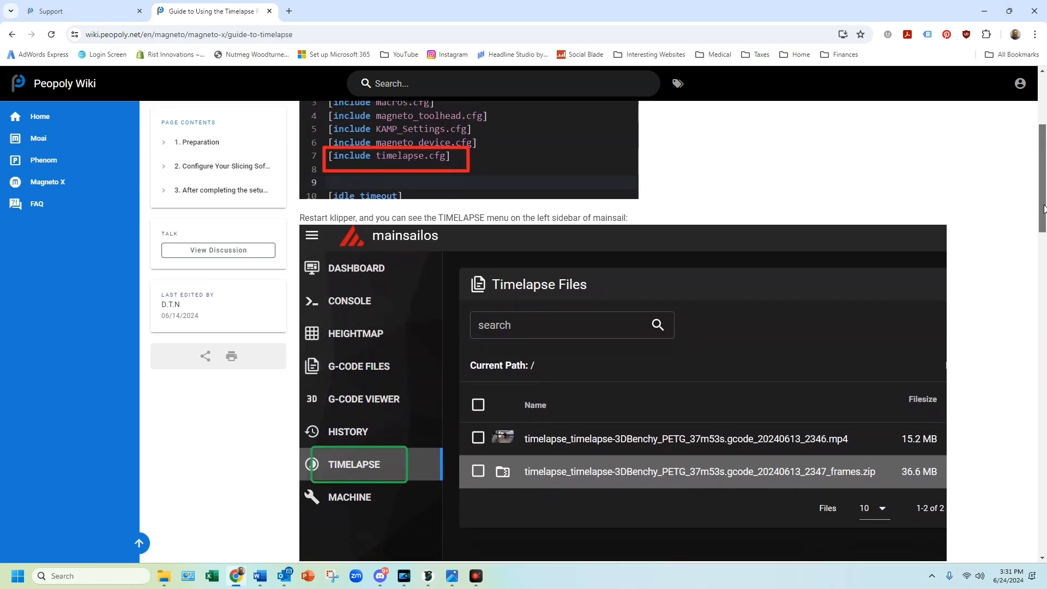
scroll(down, 3)
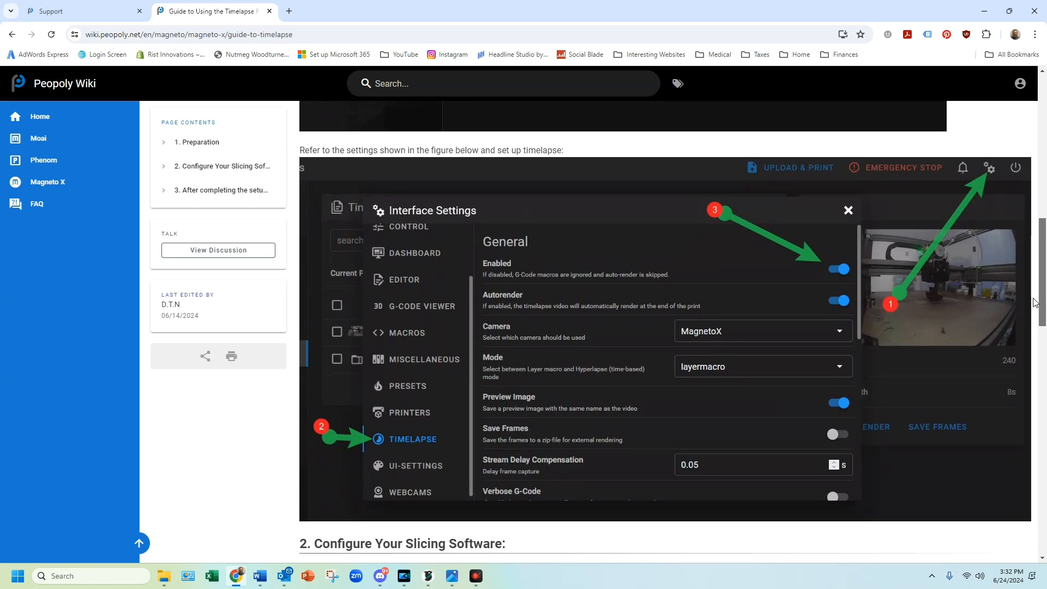
scroll(down, 3)
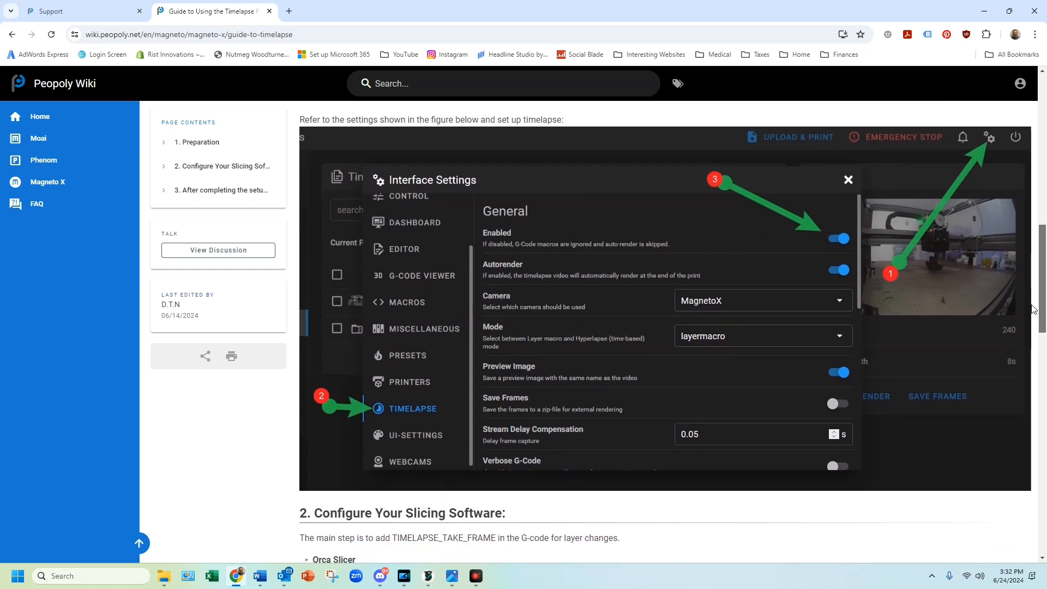
scroll(down, 3)
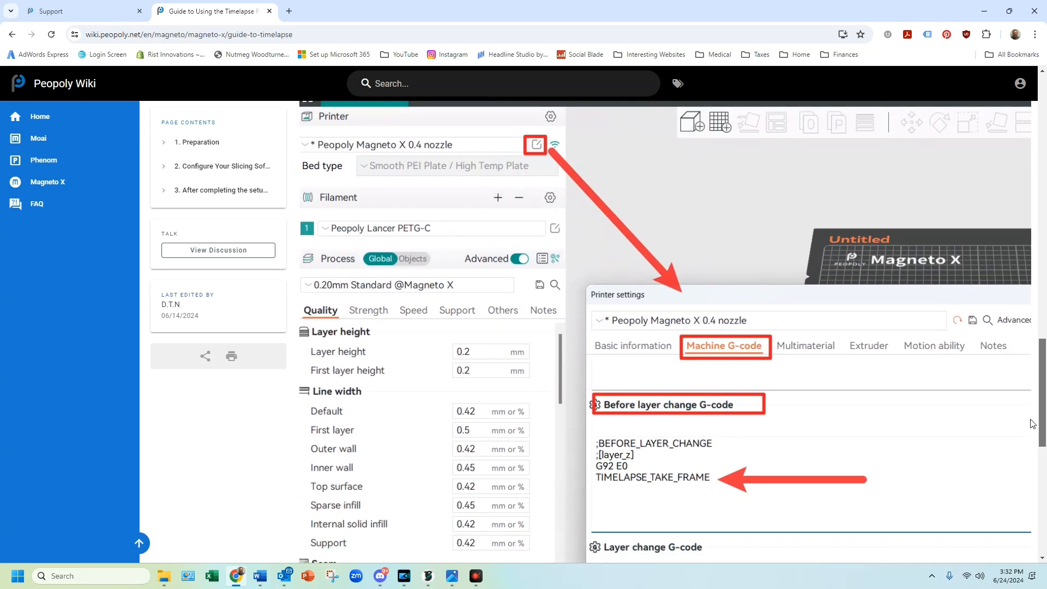
scroll(down, 3)
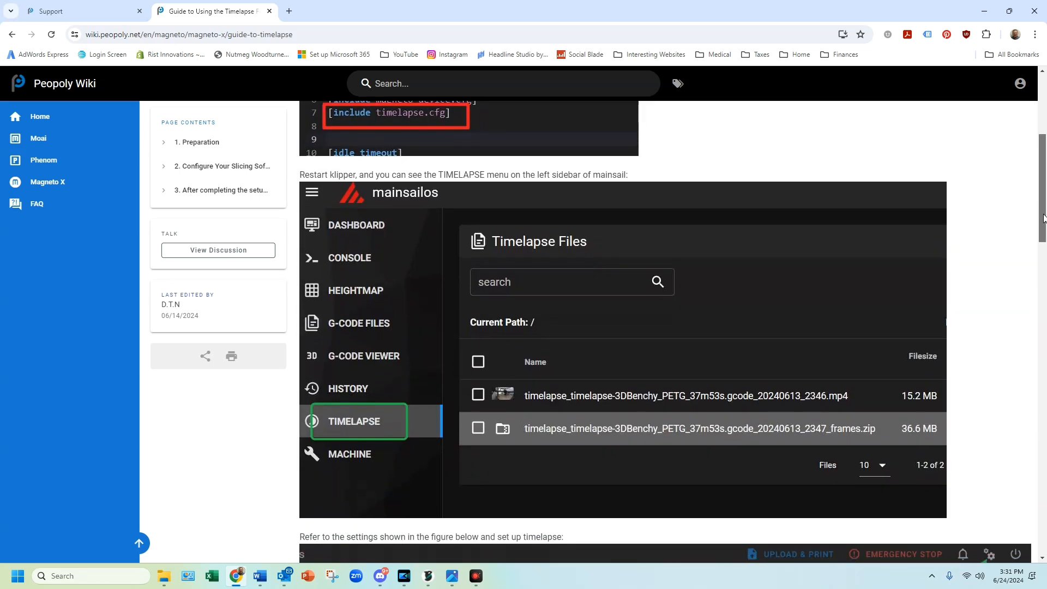
drag(461, 411, 741, 319)
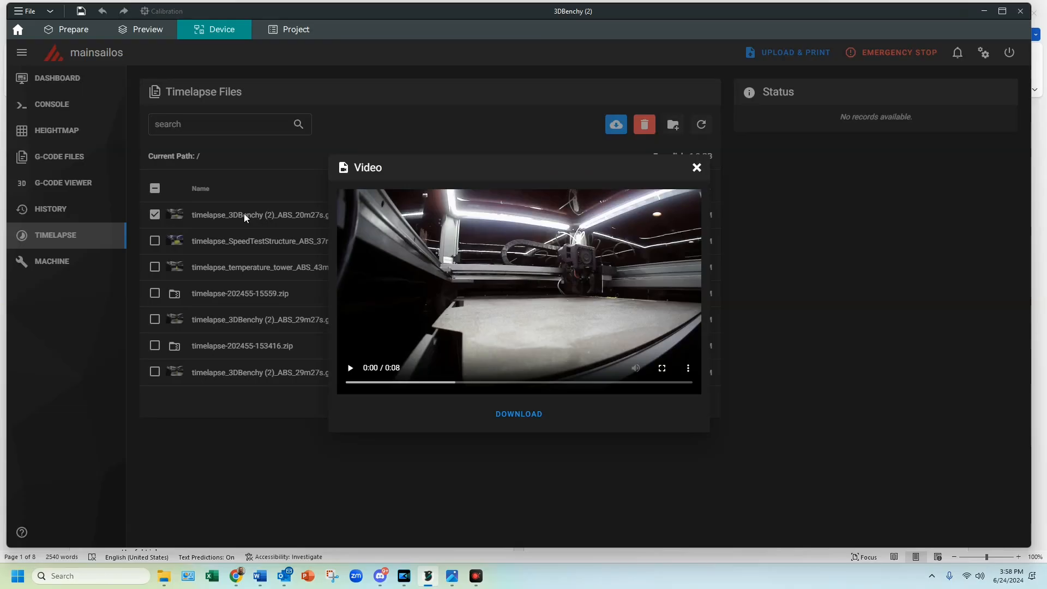
mouse_move(330, 270)
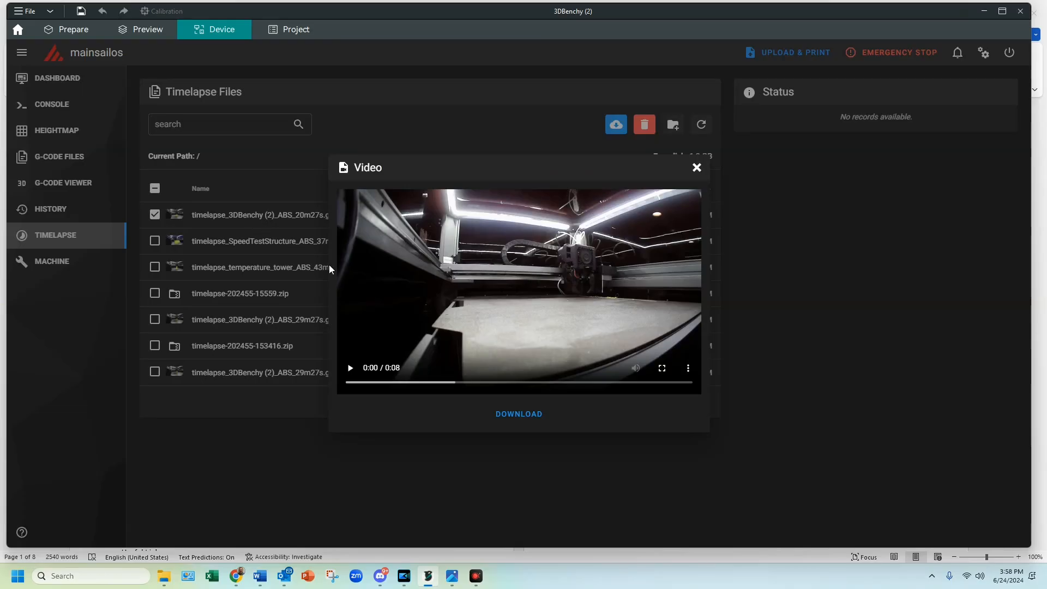